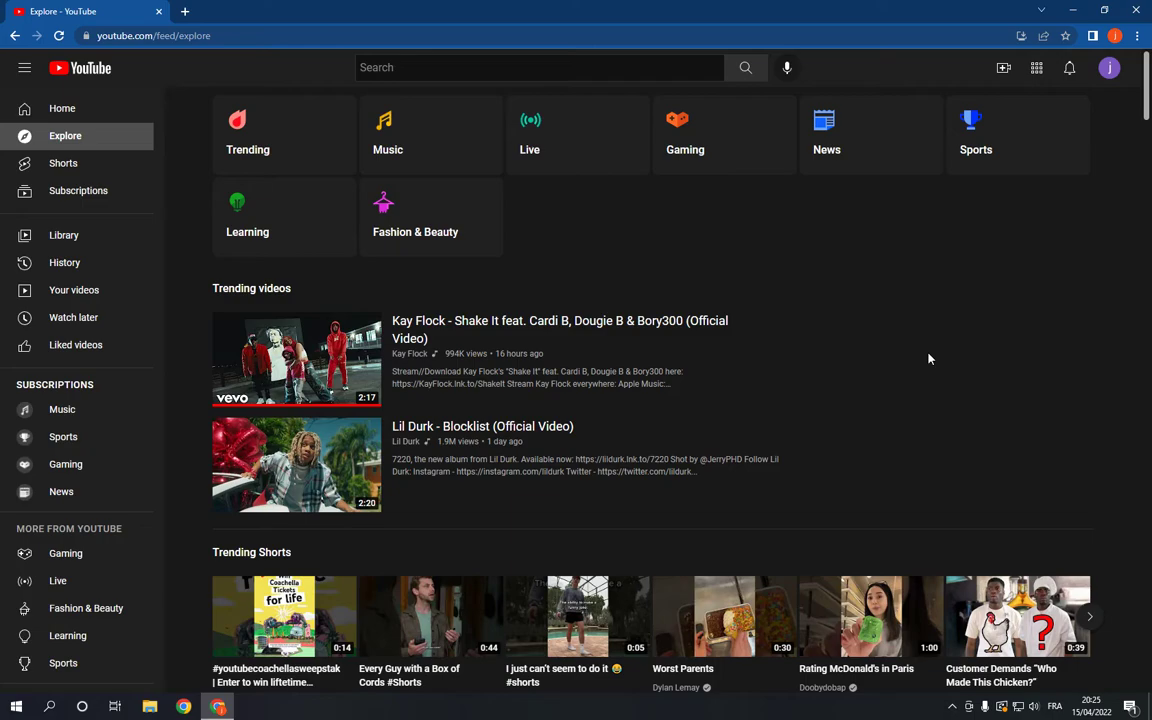
{"action": "mouse_move", "coordinate": [1110, 68]}
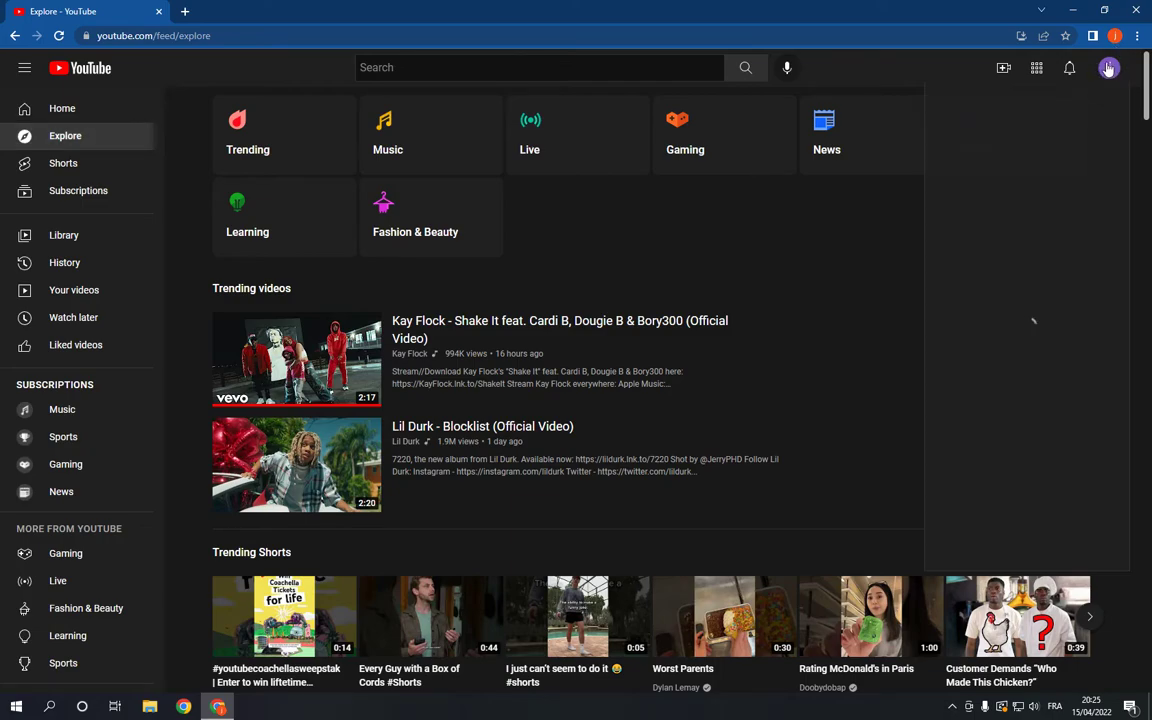
Show the account menu from the profile avatar on YouTube's Explore page
{"action": "left_click", "coordinate": [1108, 68]}
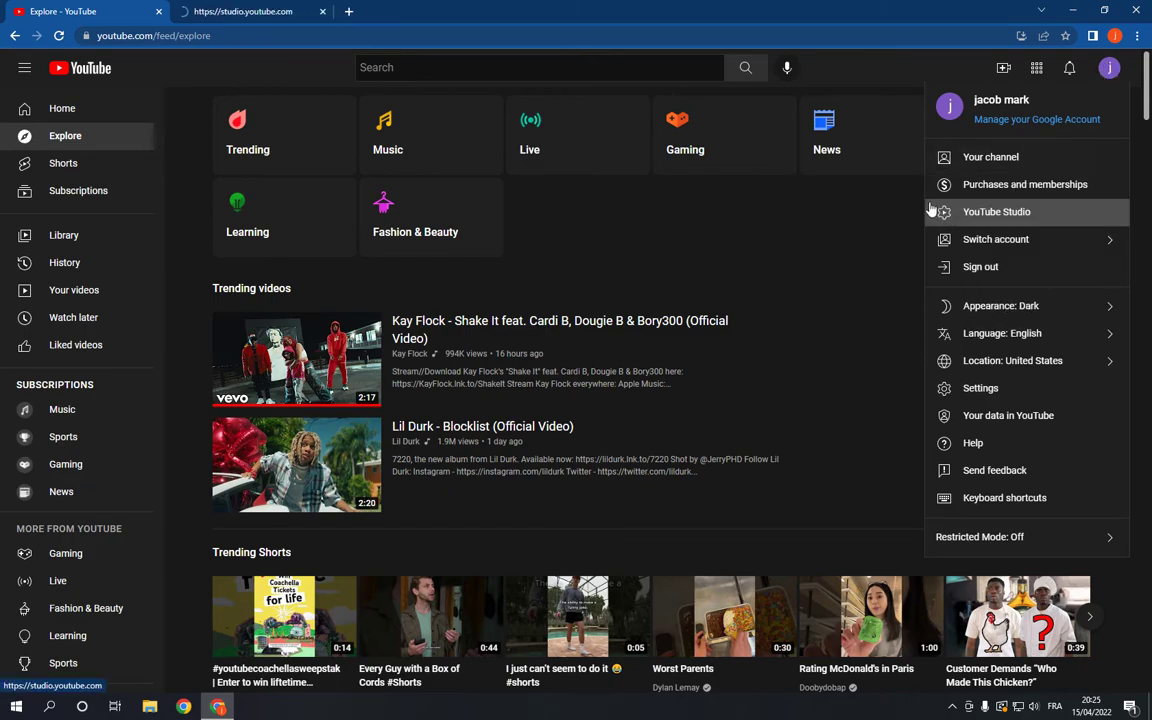
Launch YouTube Studio from the account menu, landing on the channel dashboard
{"action": "left_click", "coordinate": [996, 212]}
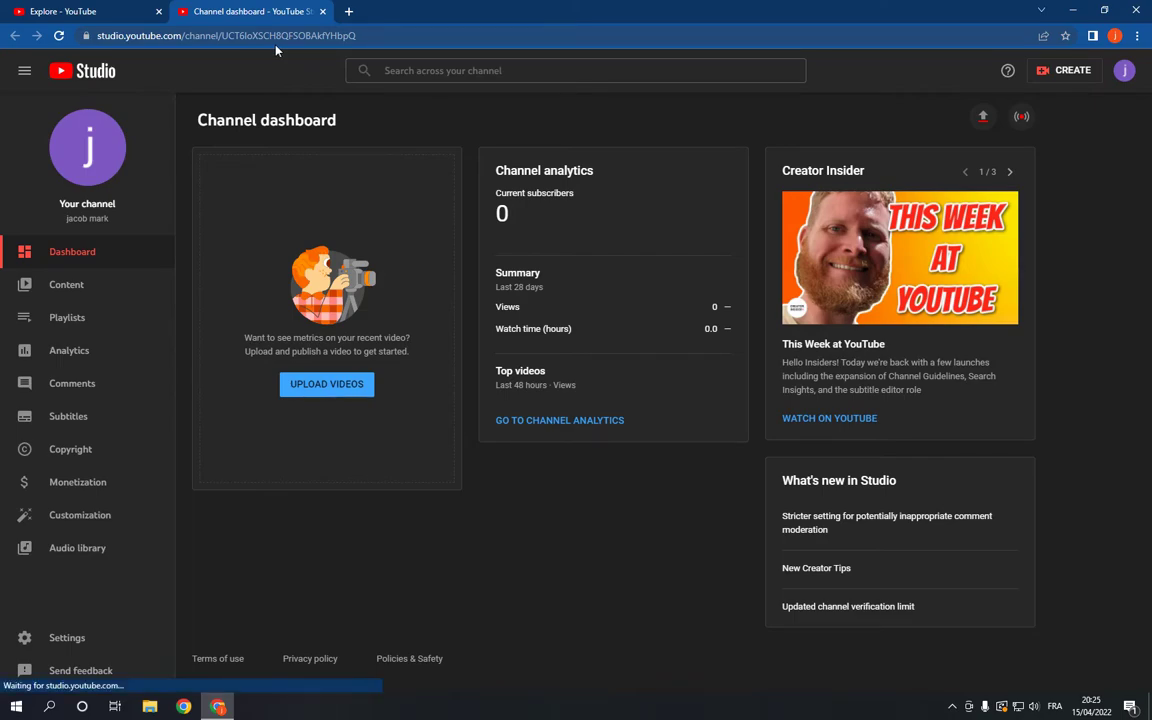
{"action": "mouse_move", "coordinate": [152, 442]}
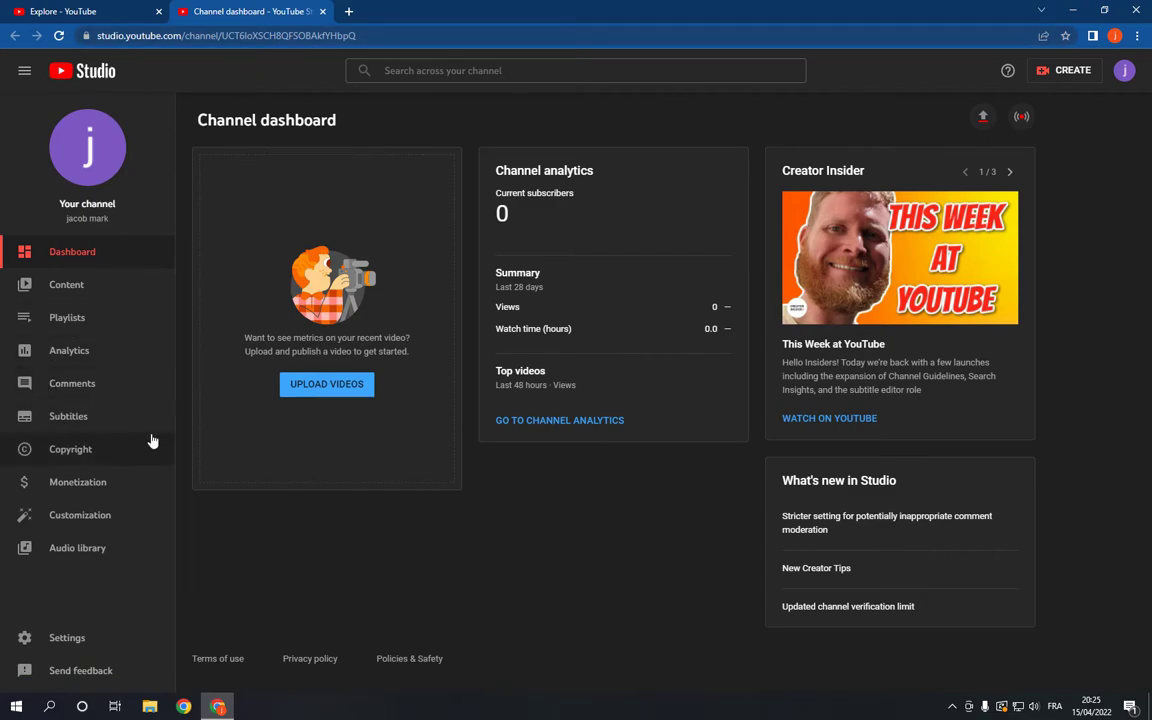
{"action": "mouse_move", "coordinate": [70, 448]}
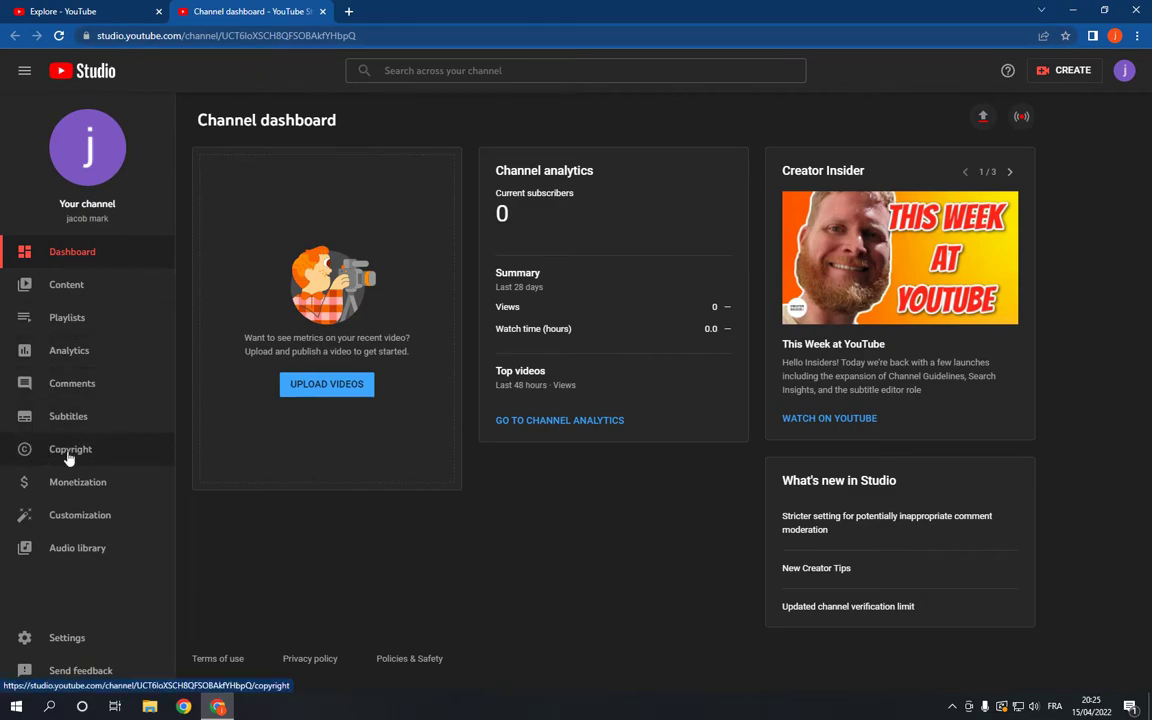
Go to the Channel copyright page from the sidebar, showing an empty removal-requests list
{"action": "left_click", "coordinate": [70, 448]}
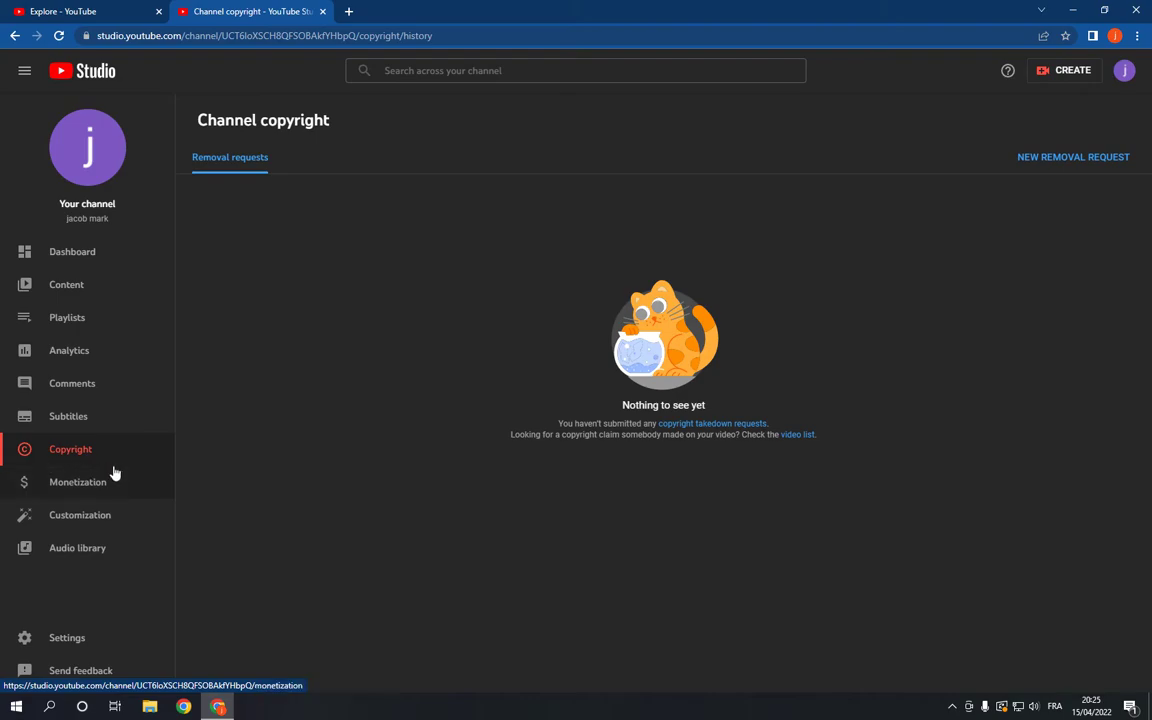
{"action": "mouse_move", "coordinate": [304, 232]}
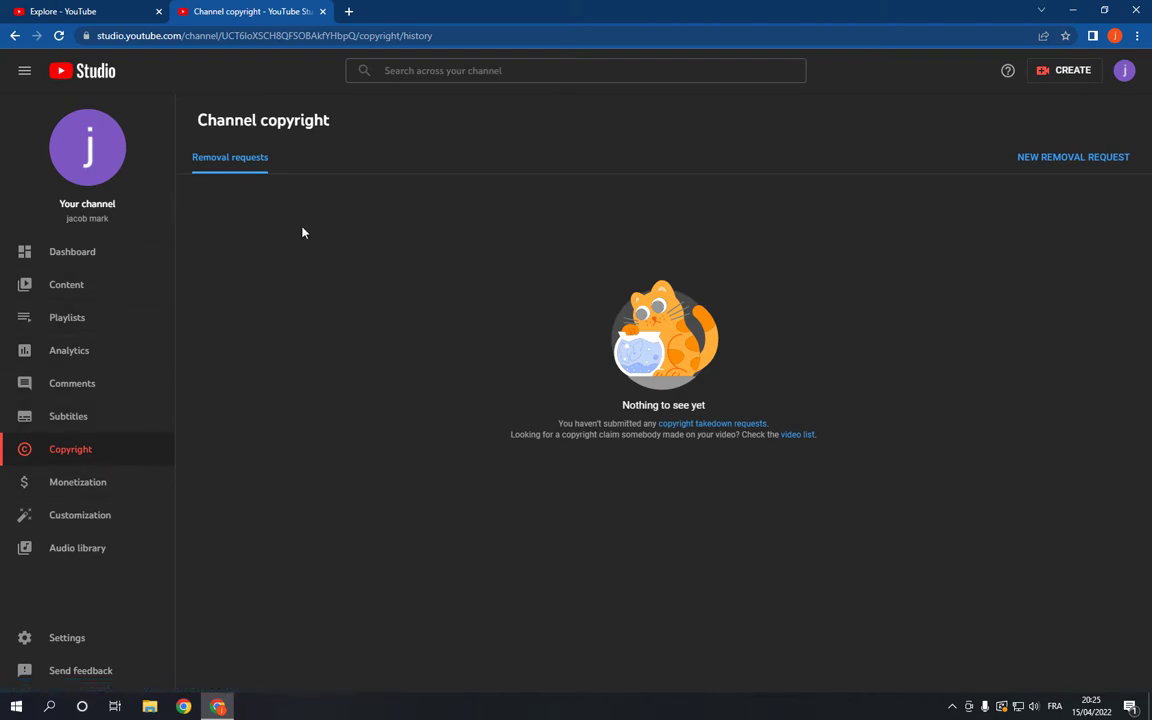
{"action": "mouse_move", "coordinate": [196, 188]}
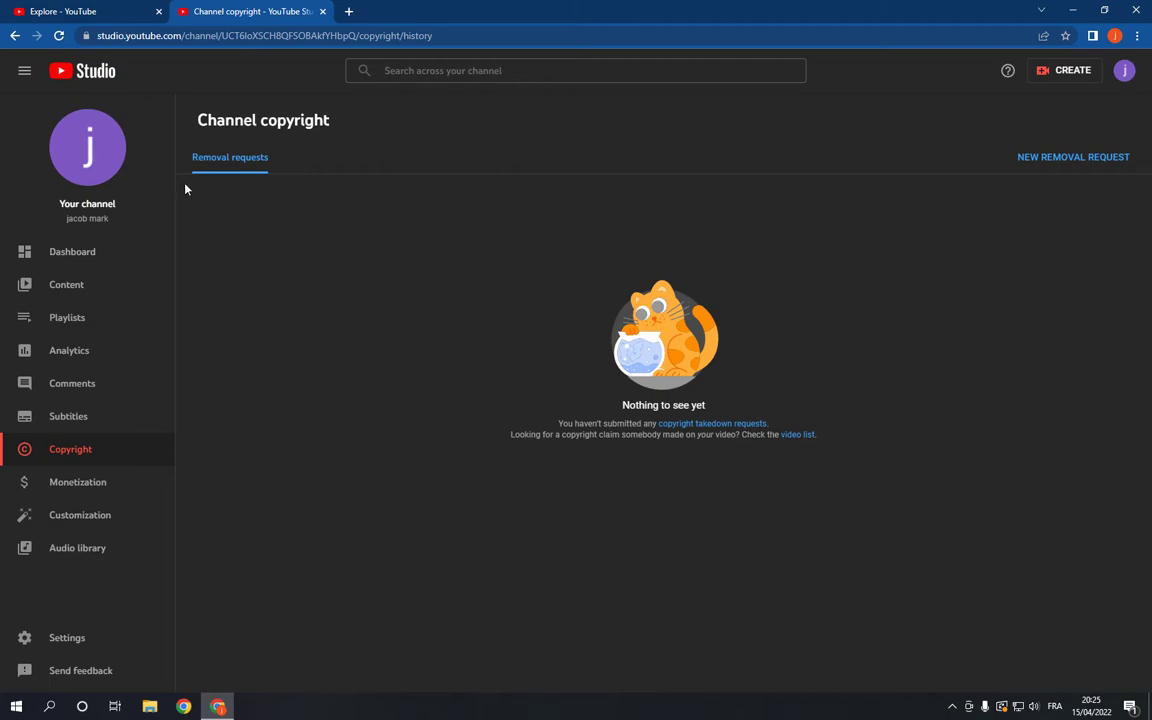
{"action": "mouse_move", "coordinate": [572, 320]}
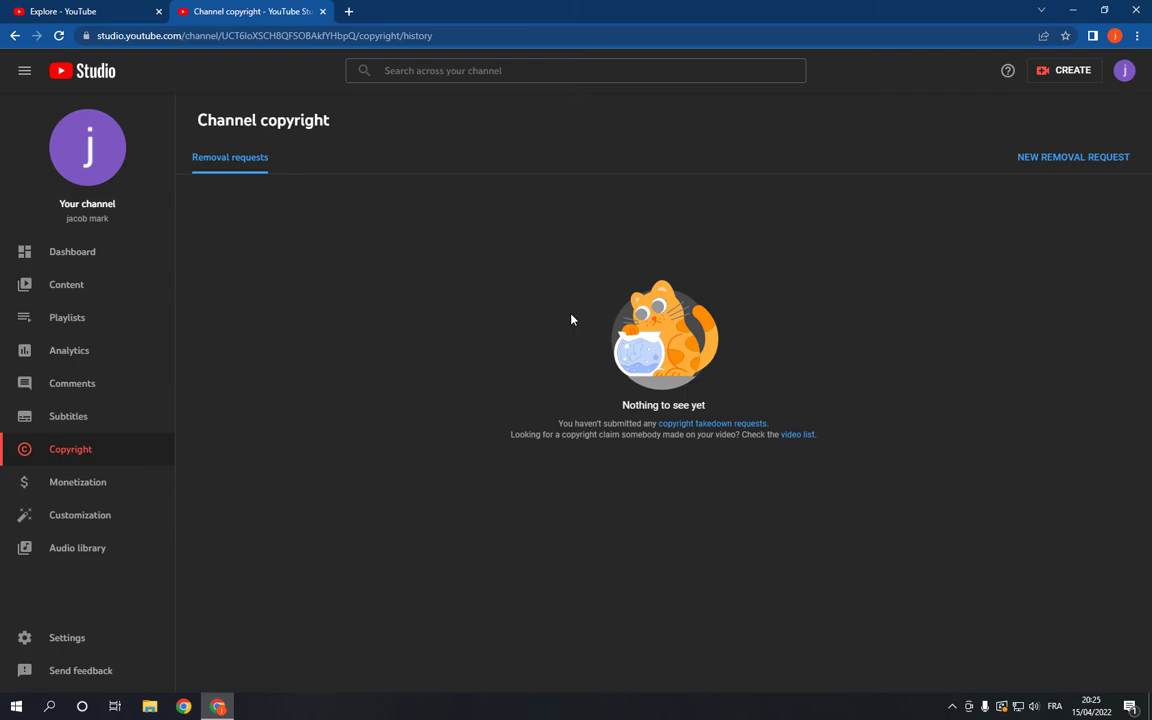
{"action": "mouse_move", "coordinate": [452, 356]}
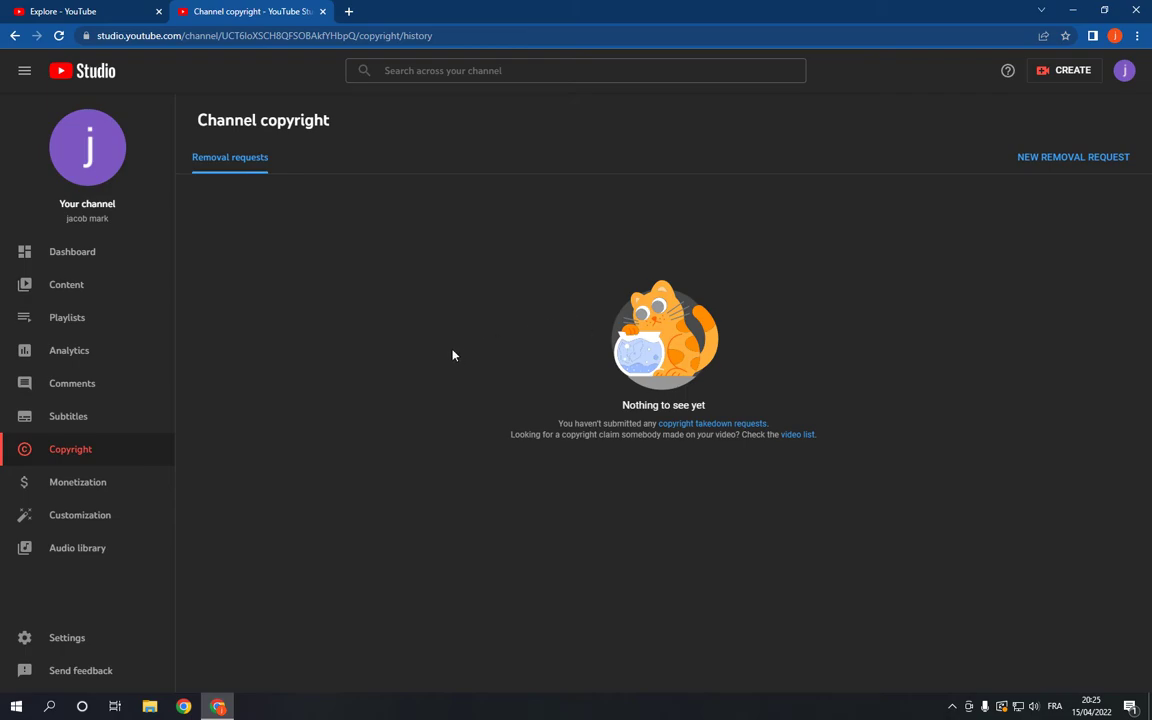
{"action": "mouse_move", "coordinate": [428, 344]}
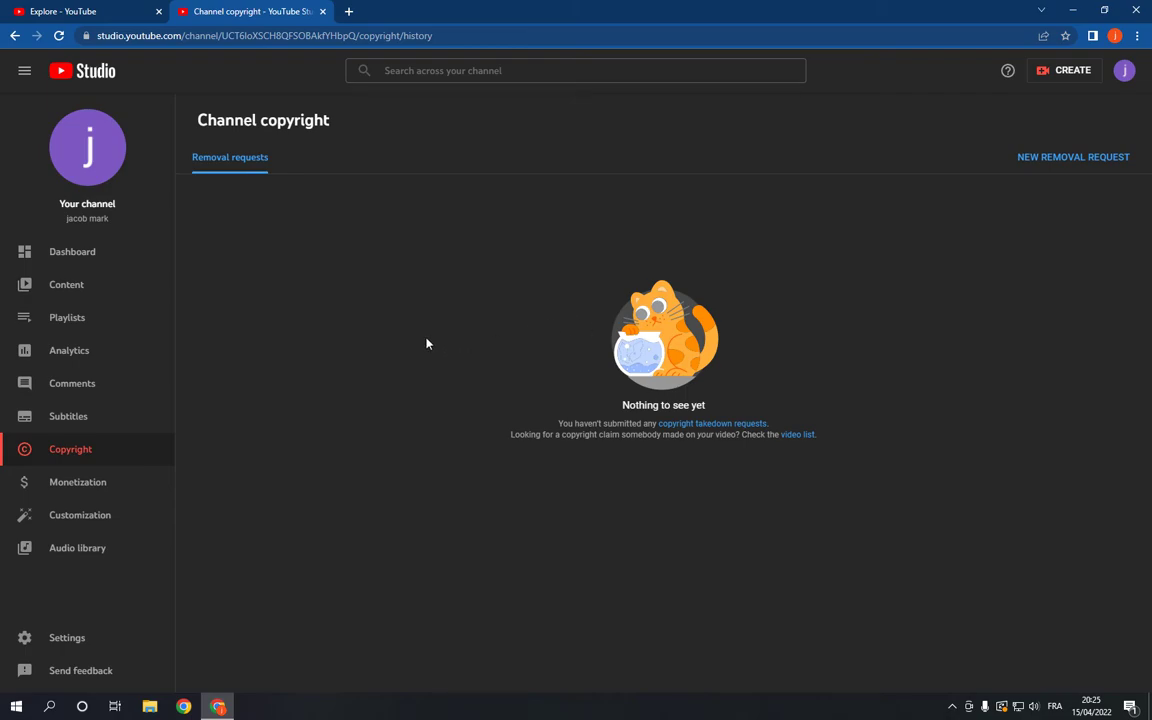
{"action": "mouse_move", "coordinate": [288, 378]}
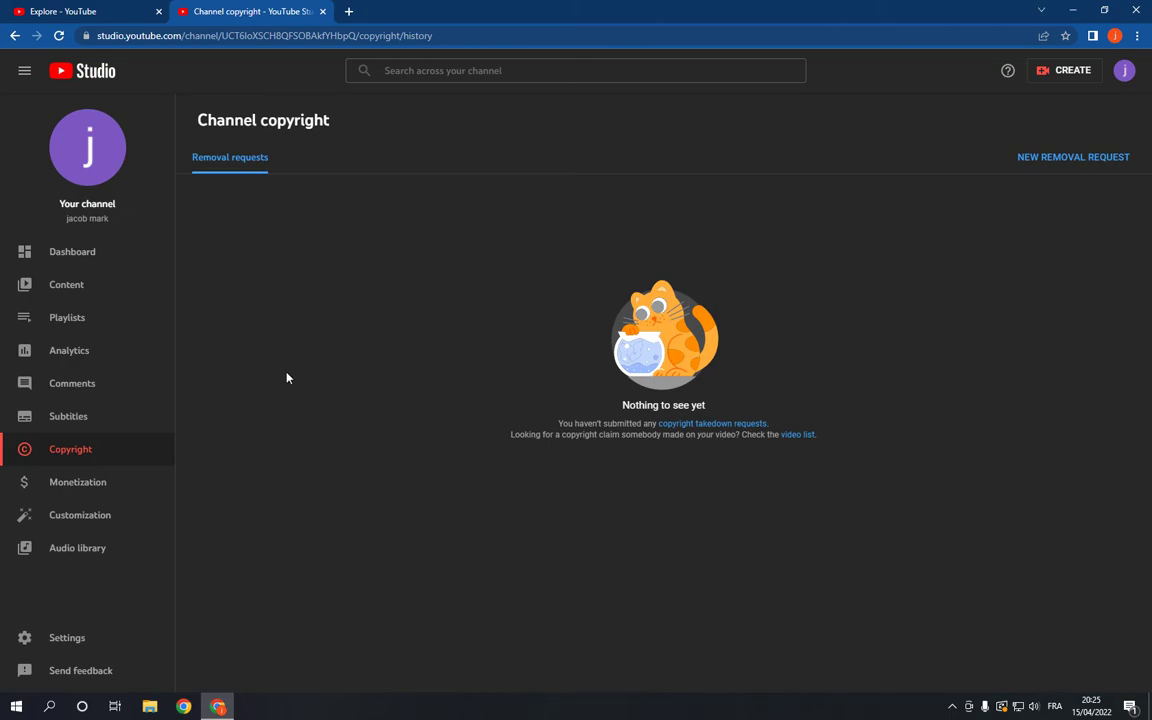
{"action": "mouse_move", "coordinate": [276, 388]}
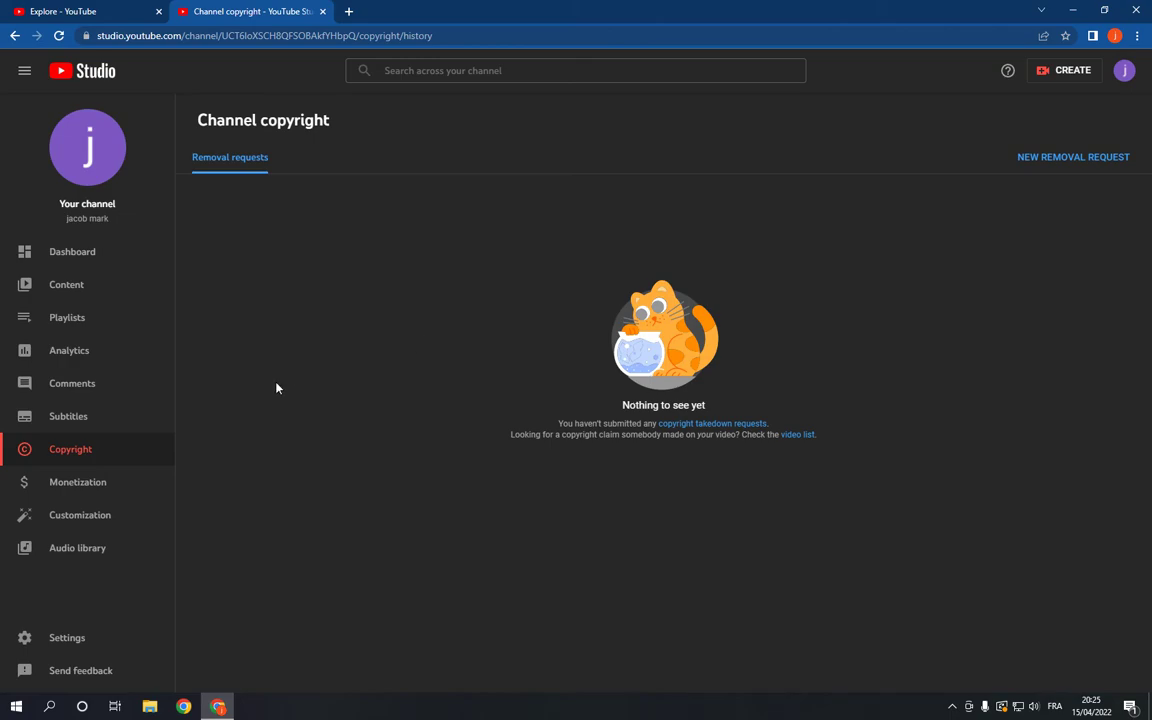